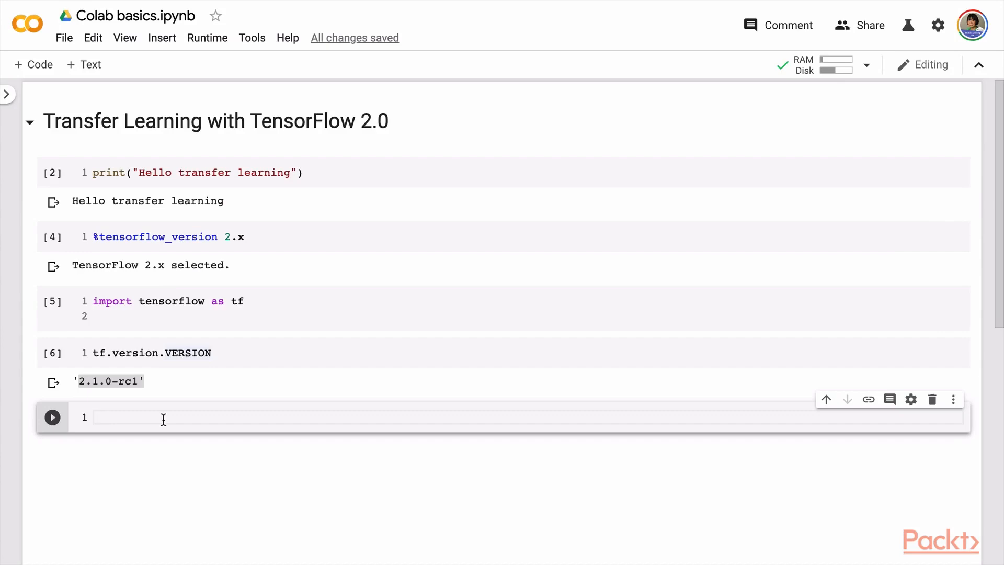
# - Begin a '!pip install t' command in the new empty code cell
pyautogui.write('!pip install')
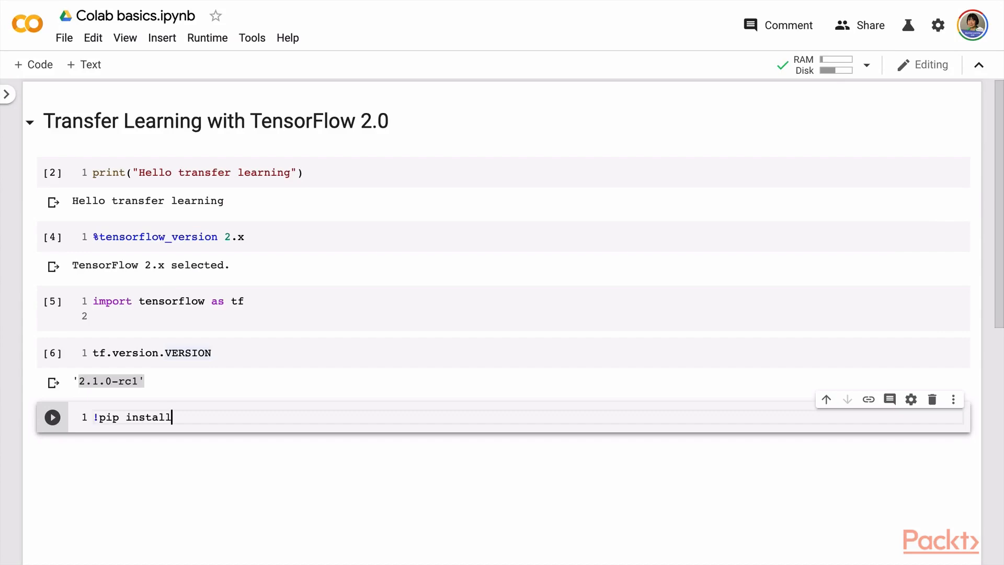
pyautogui.write('t')
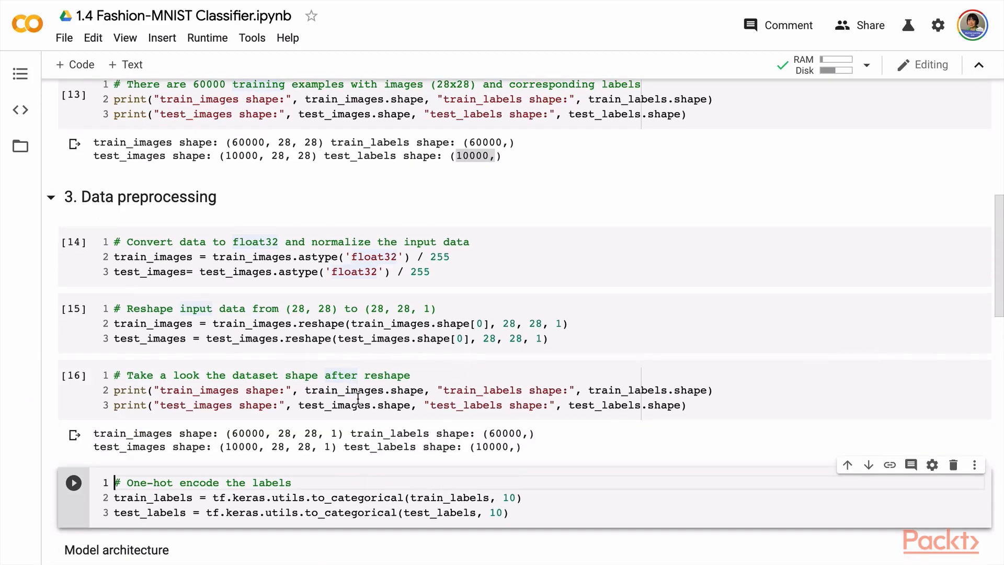
# - Scroll the Fashion-MNIST notebook down to the data preprocessing and one-hot encoding cells
pyautogui.scroll(-3)
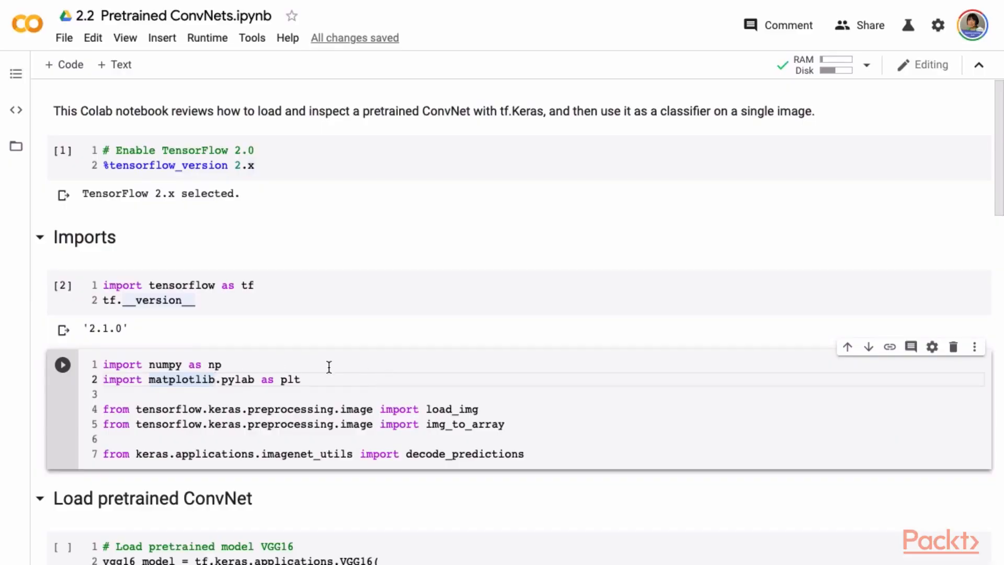
# - Scroll through the transfer-learning notebooks to the base model, freeze and classifier-head sections
pyautogui.scroll(-3)
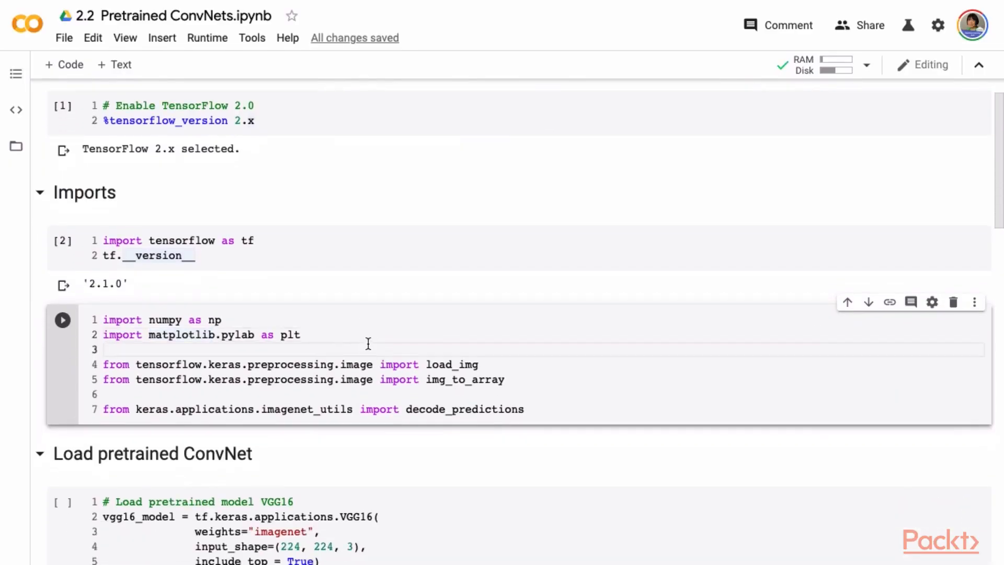
pyautogui.scroll(-3)
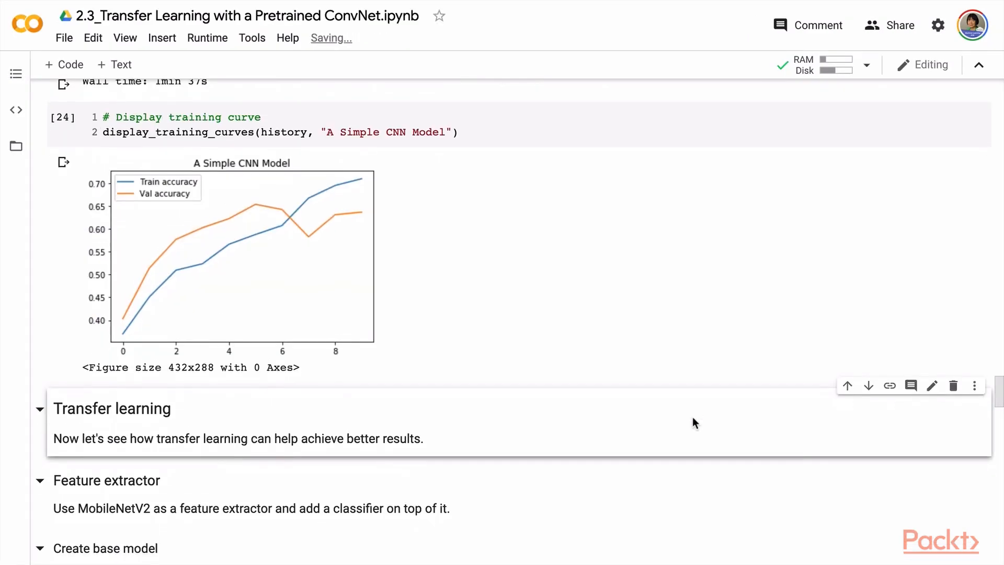
pyautogui.scroll(-3)
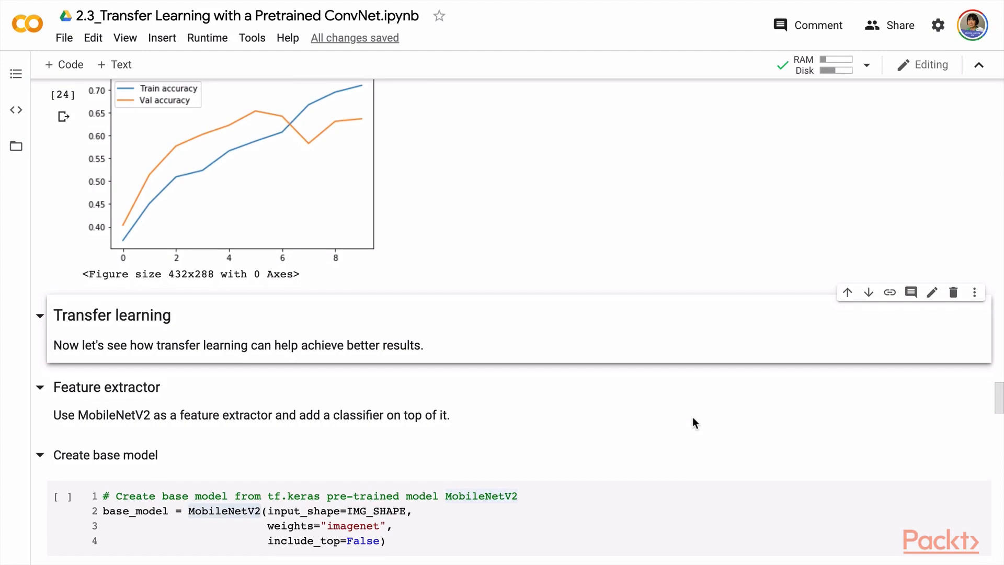
pyautogui.scroll(-3)
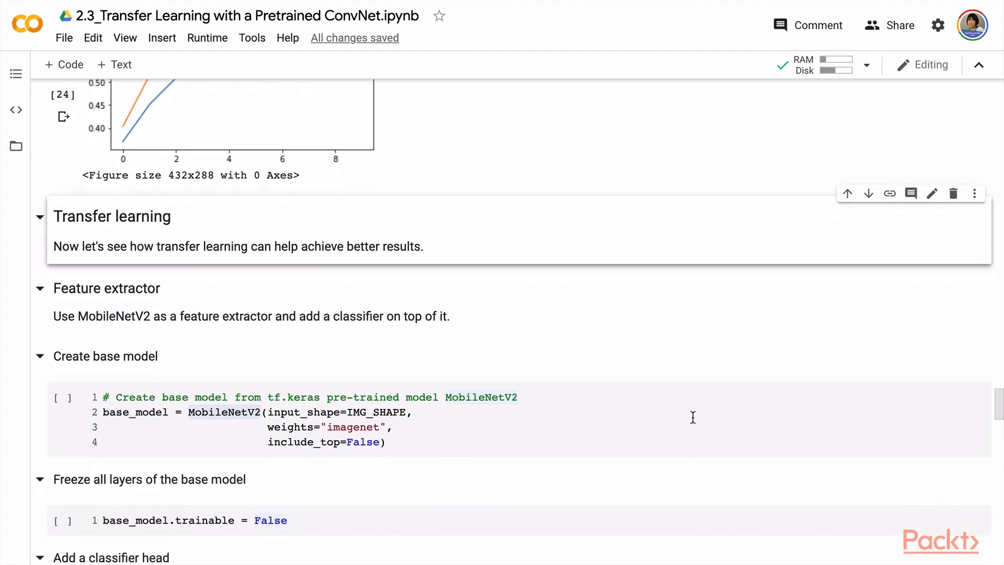
pyautogui.click(207, 38)
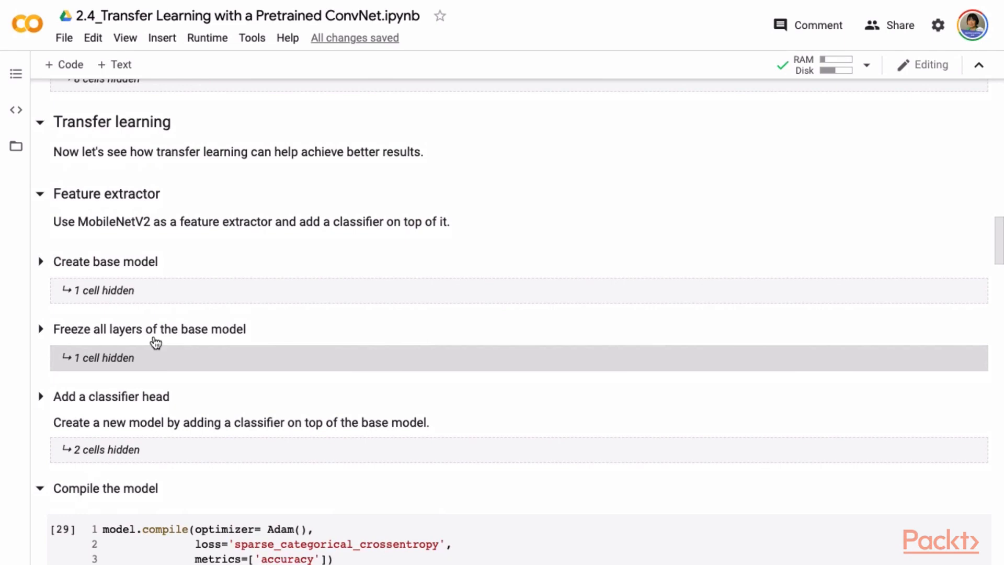
pyautogui.moveTo(169, 196)
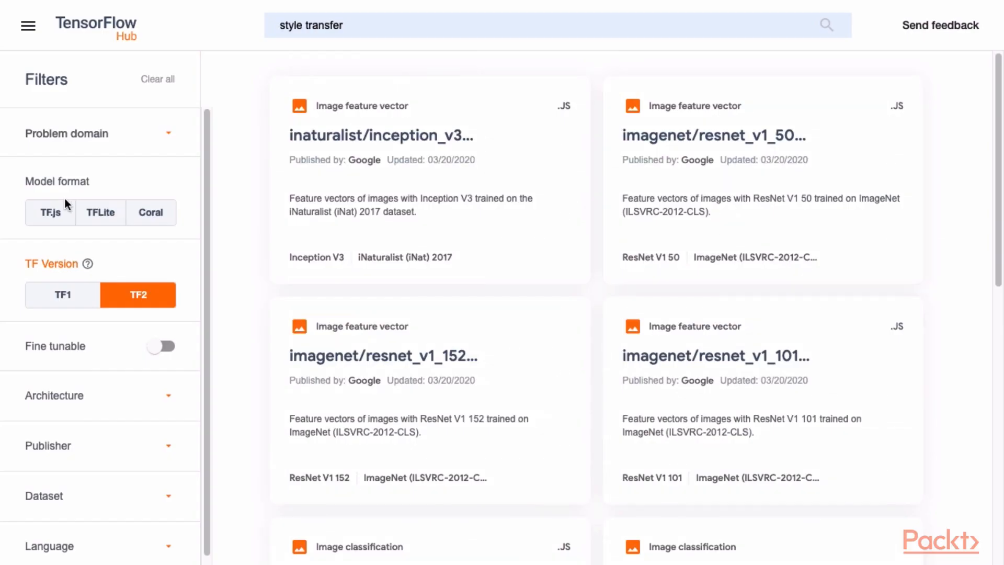
# - Filter the TF2 style-transfer results to TF.js model format and pick a result
pyautogui.click(50, 212)
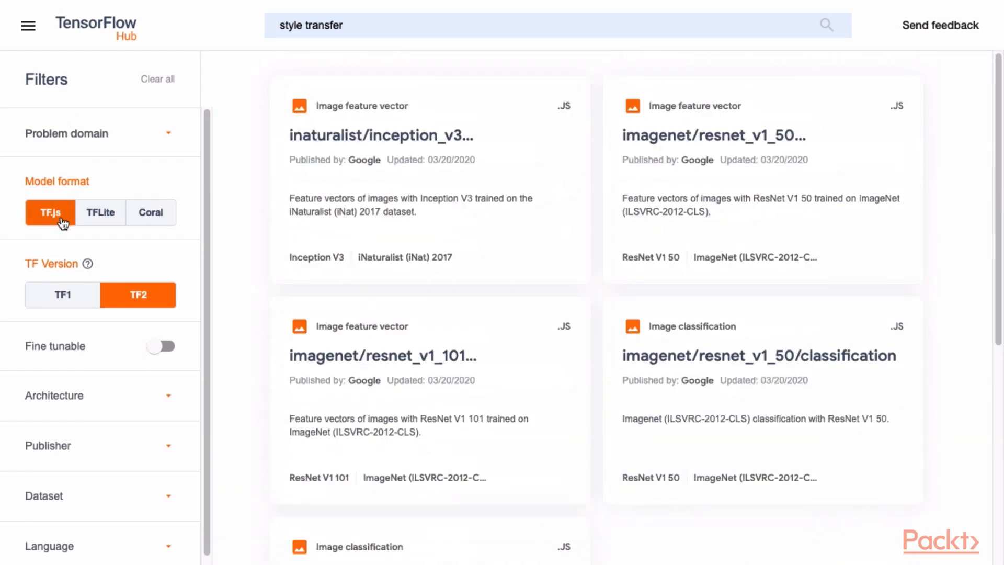
pyautogui.click(161, 346)
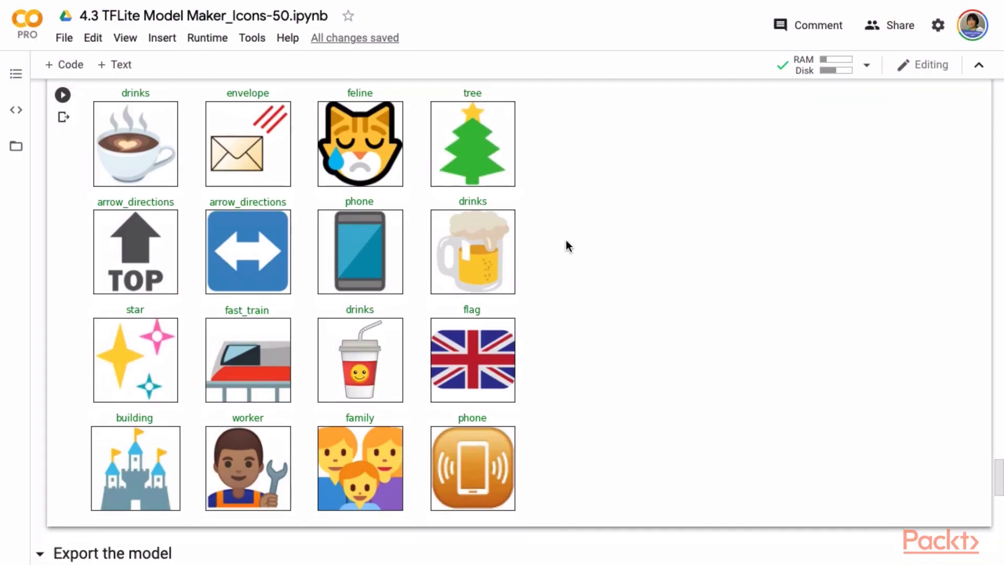
# - Scroll through the Icons-50 notebook's predicted icon grid before the Android training slide
pyautogui.scroll(-3)
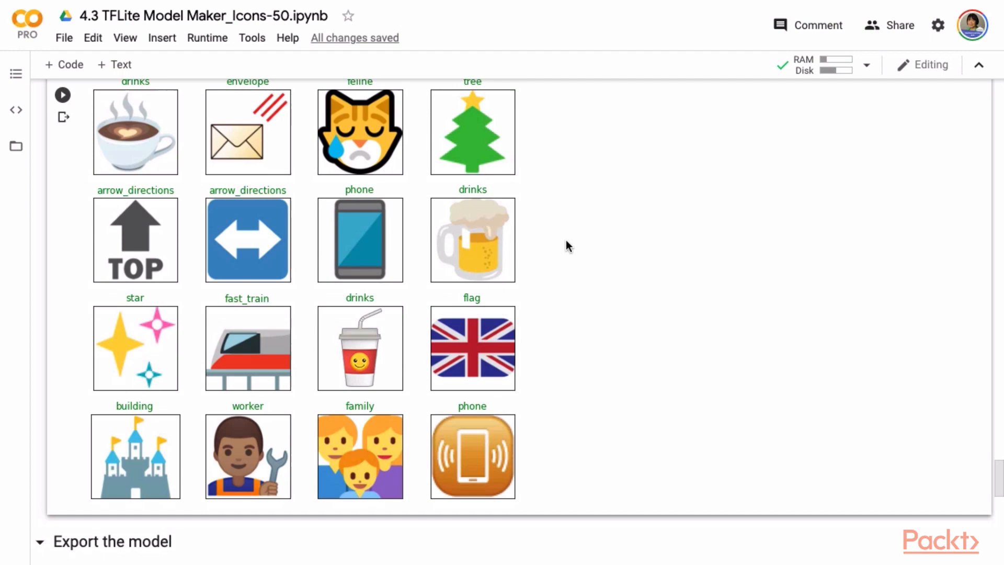
pyautogui.scroll(-3)
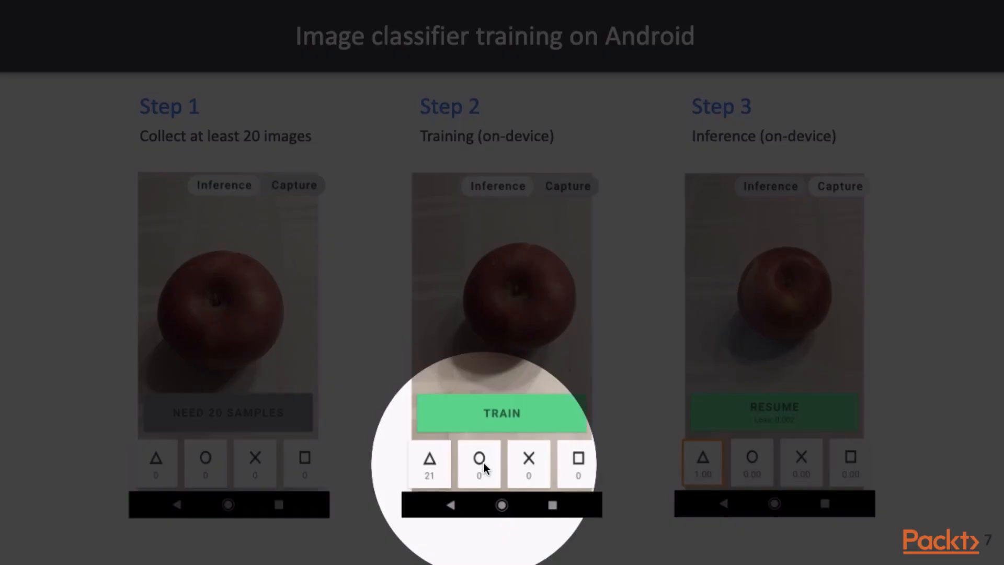
pyautogui.moveTo(476, 456)
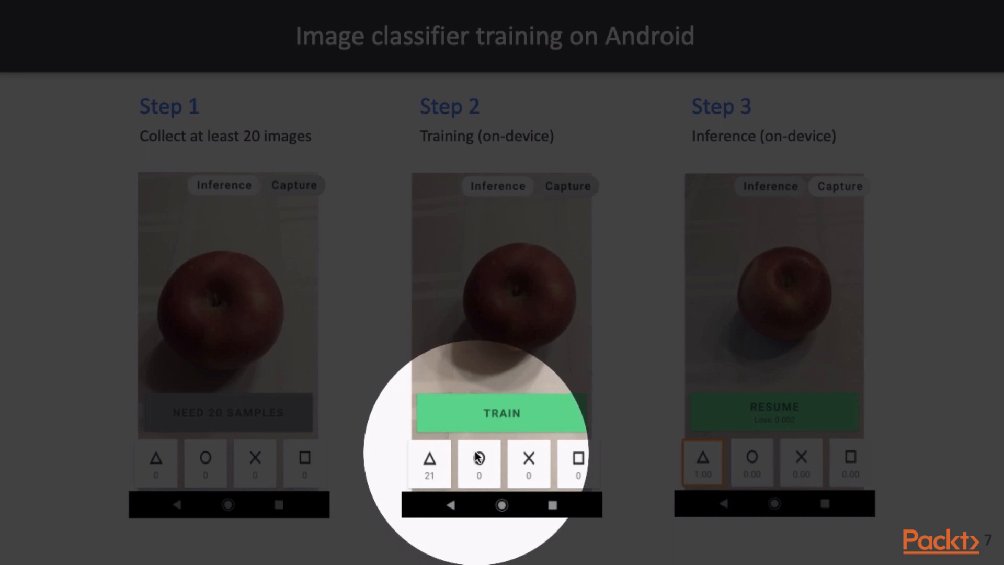